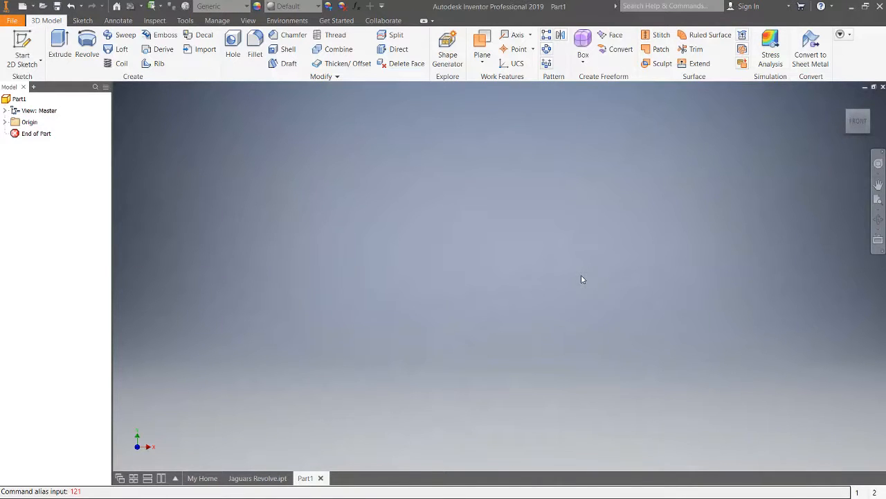
mouse_move(432, 410)
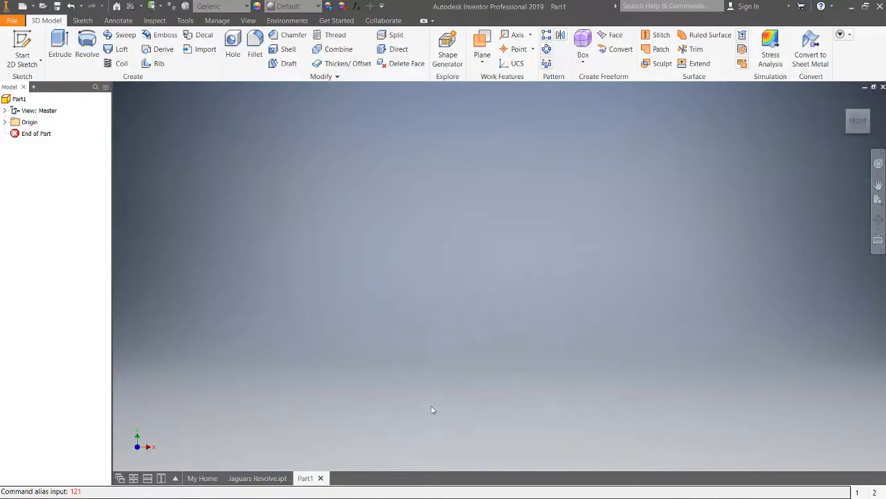
mouse_move(363, 299)
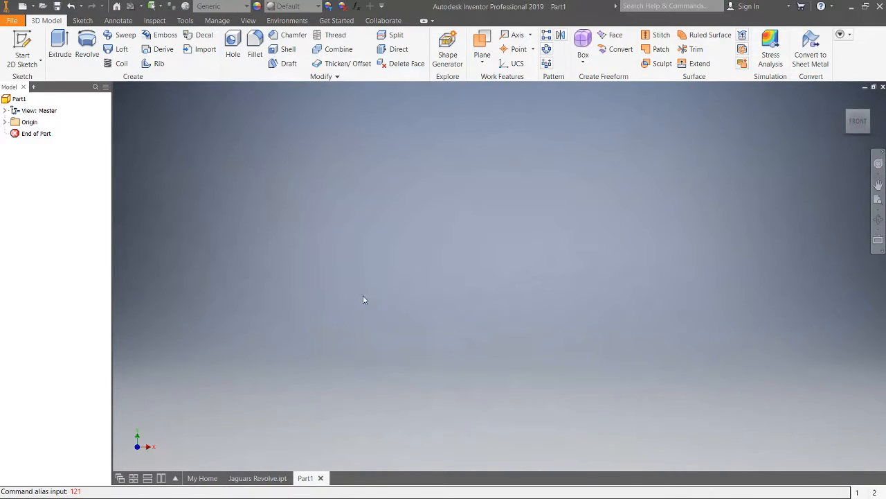
mouse_move(169, 97)
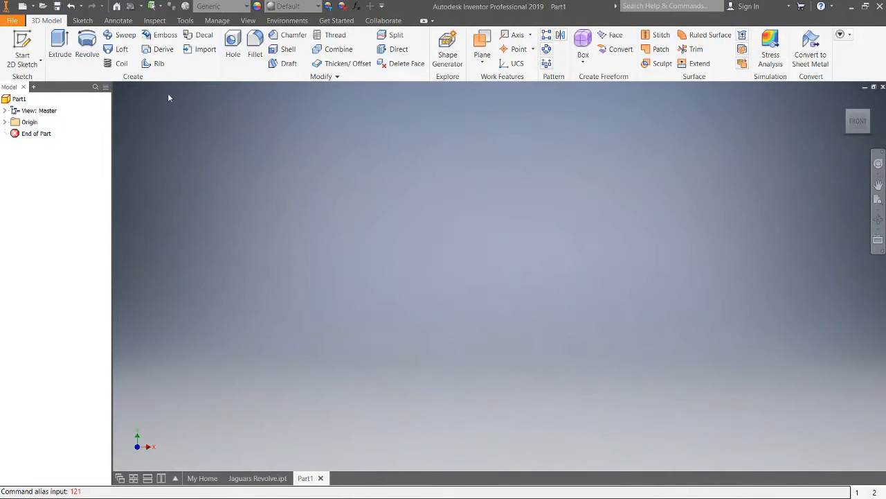
mouse_move(191, 218)
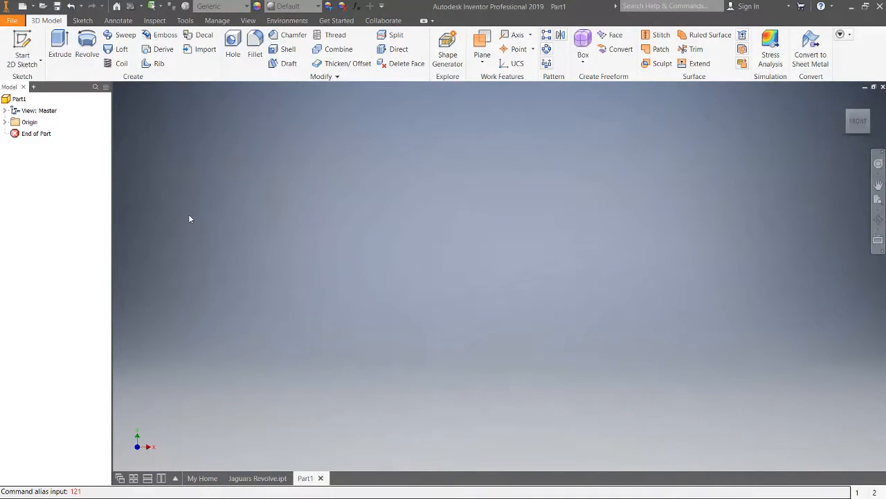
mouse_move(147, 122)
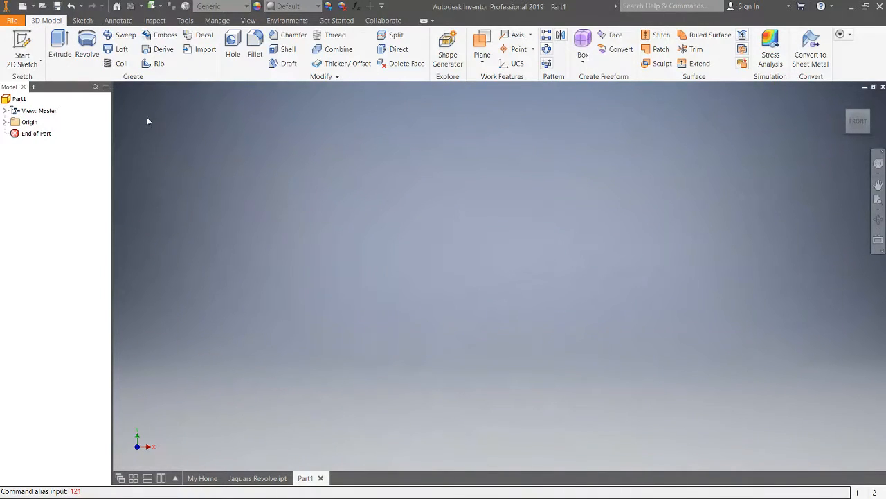
mouse_move(86, 45)
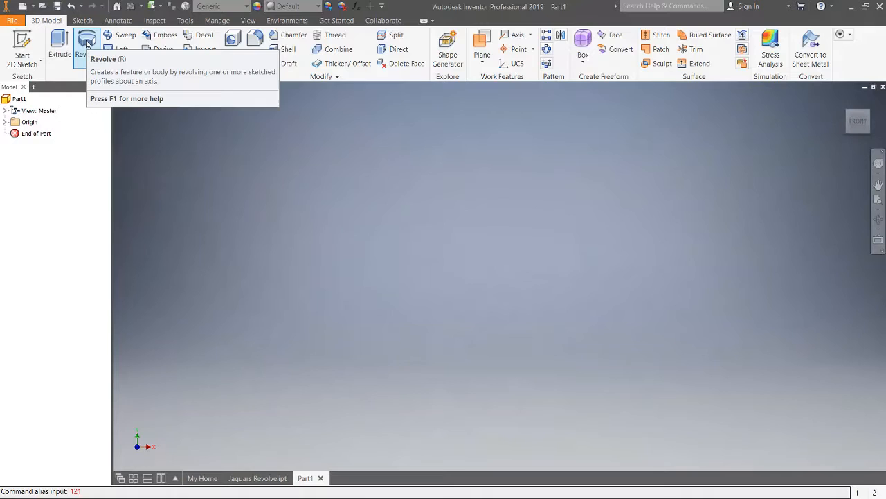
mouse_move(35, 177)
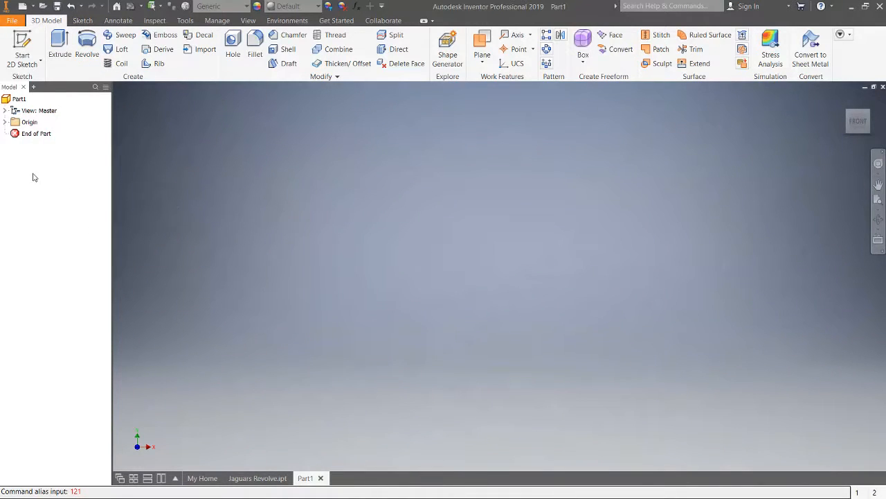
- Expand the part's Origin folder in the Model browser and highlight its axes
left_click(6, 122)
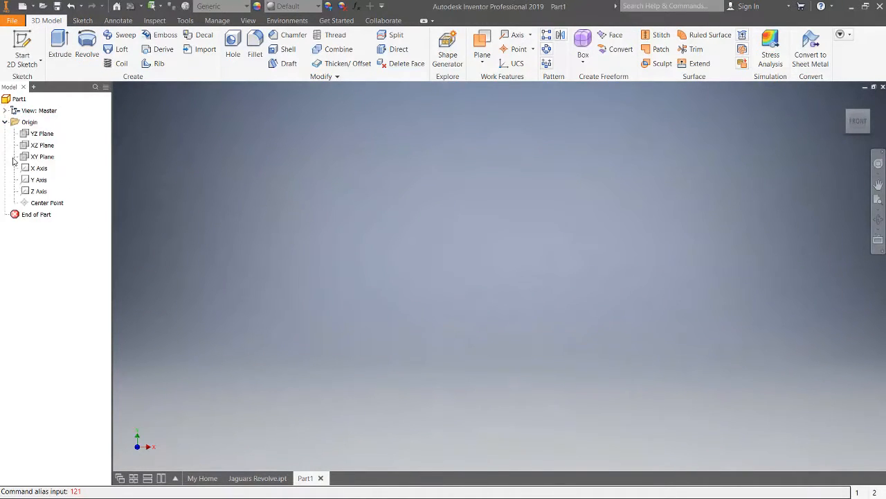
left_click(39, 191)
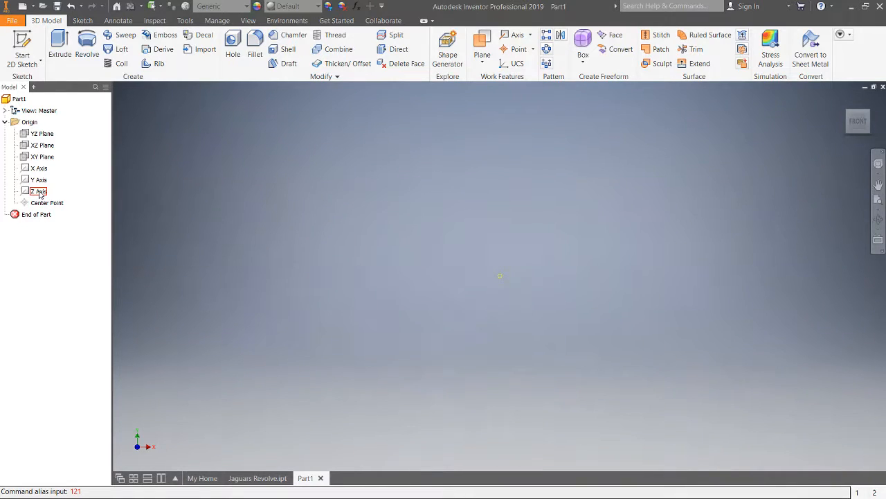
left_click(39, 180)
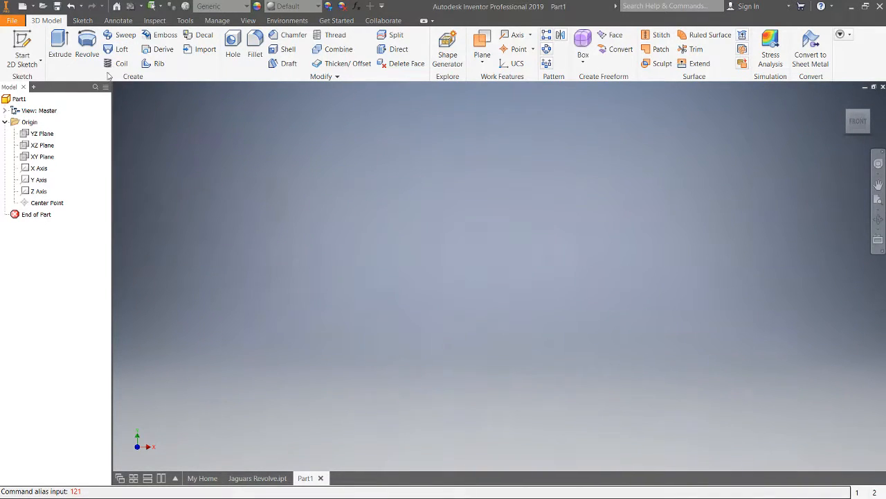
mouse_move(86, 44)
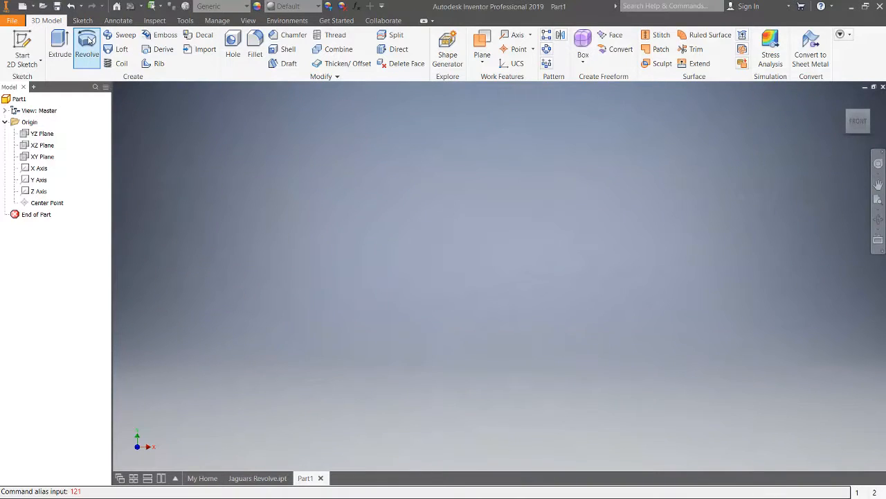
- Start a Revolve and create the 2D sketch (Sketch1) it needs on a plane
left_click(86, 44)
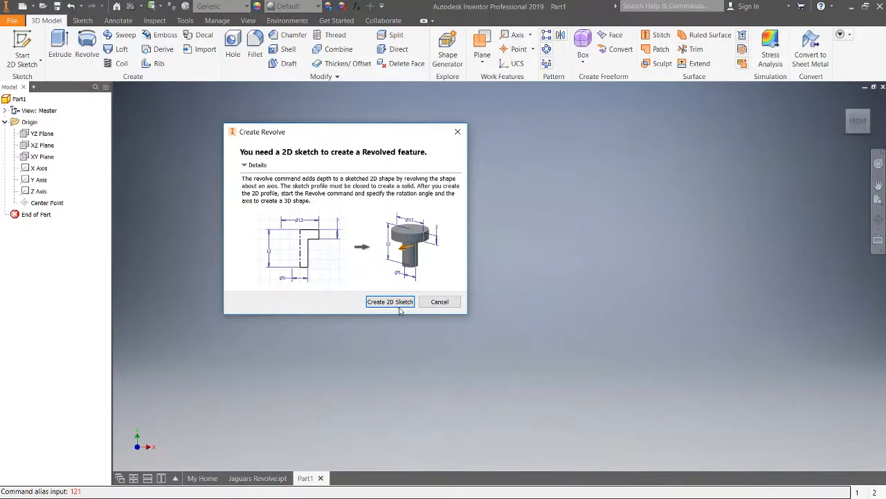
left_click(389, 302)
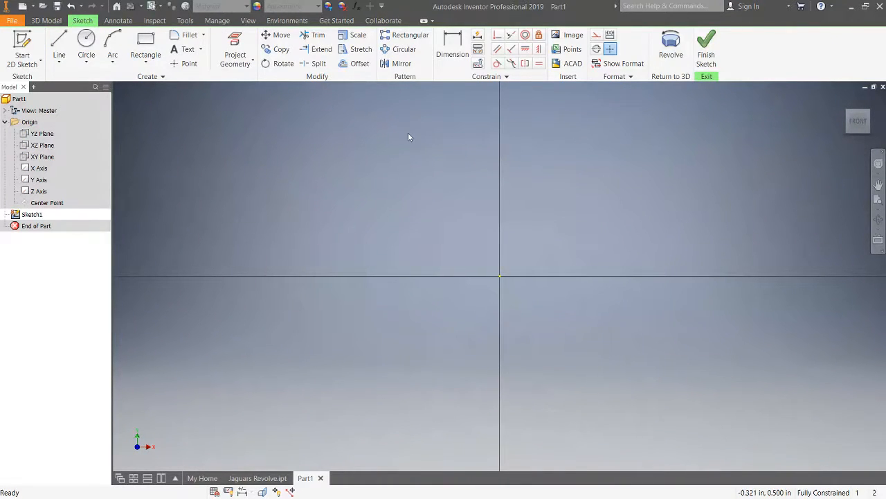
- Begin placing sketch text near the origin, bringing up Format Text
left_click(188, 48)
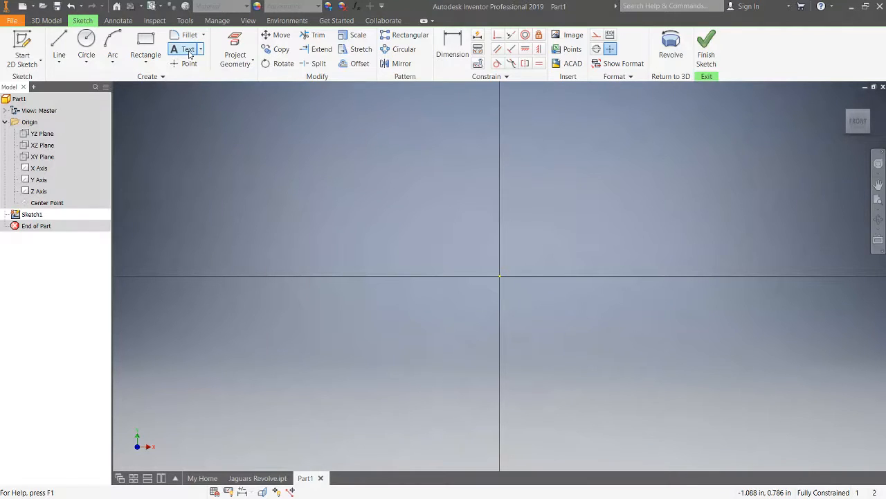
left_click(187, 50)
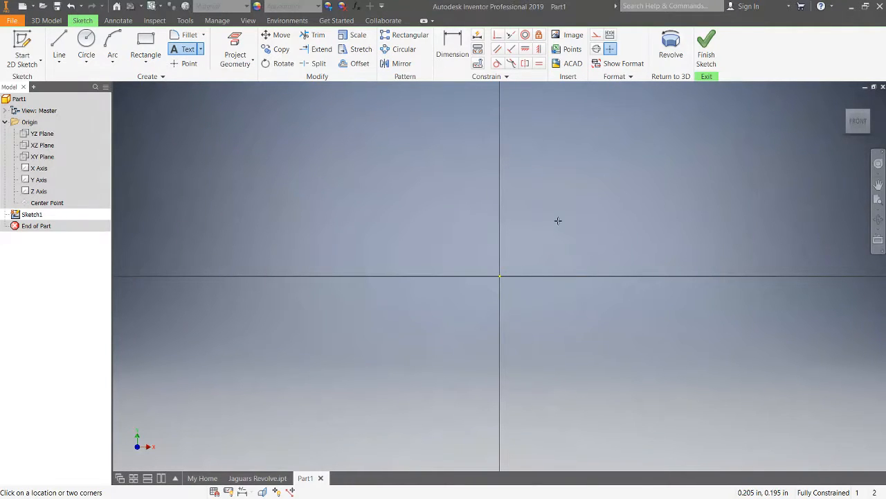
mouse_move(539, 277)
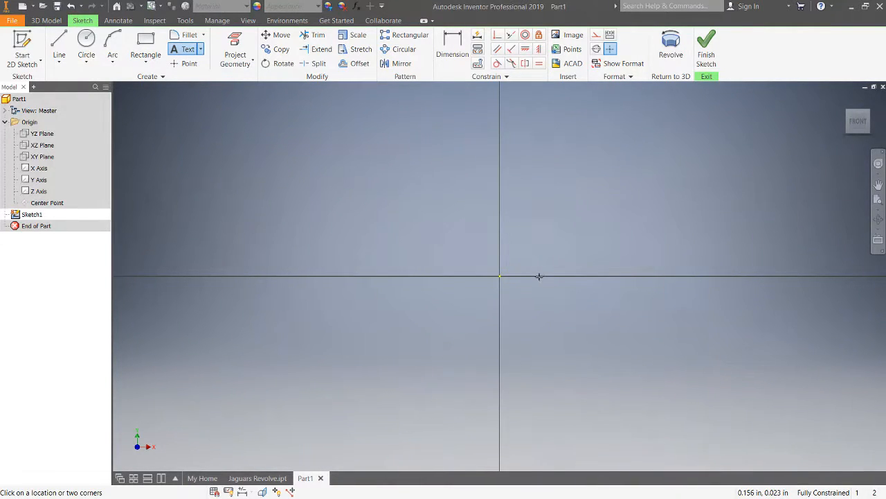
mouse_move(529, 285)
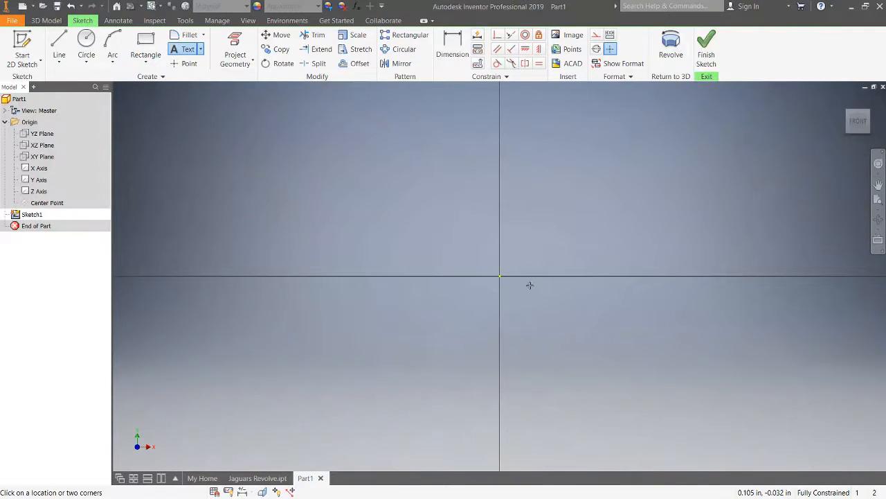
mouse_move(535, 276)
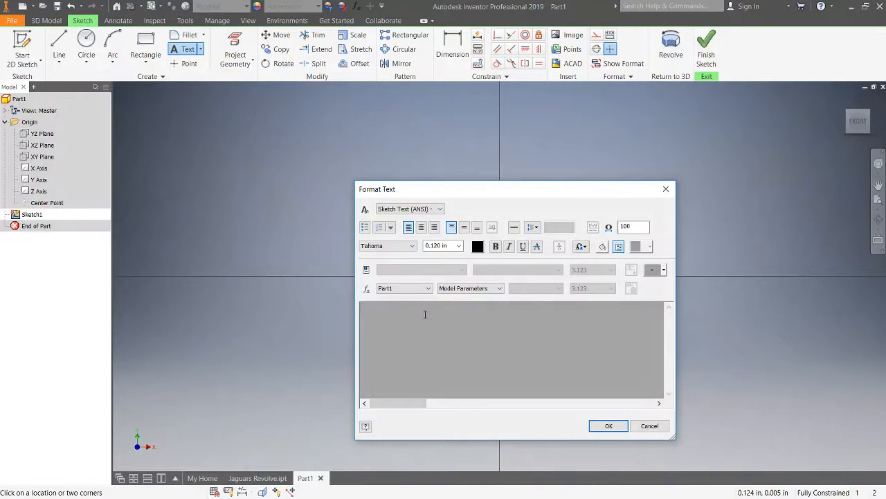
- Enter the word INVENTOR as the sketch text
type("IN")
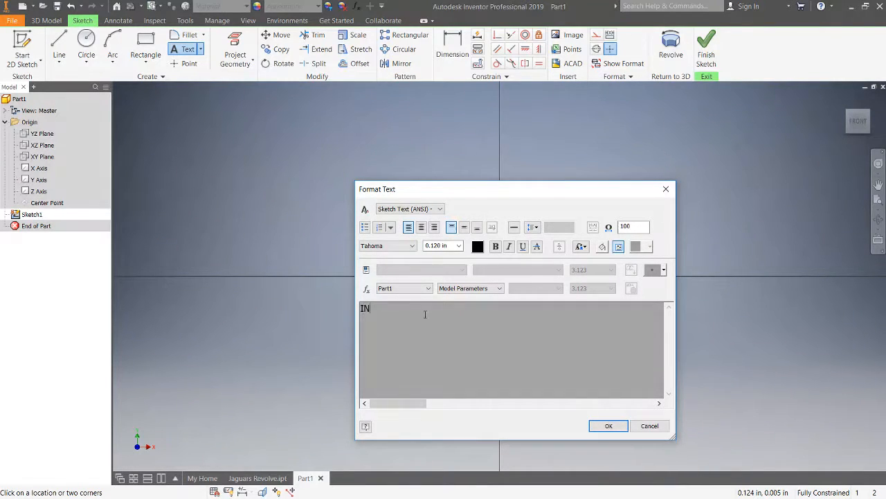
type("VENTR")
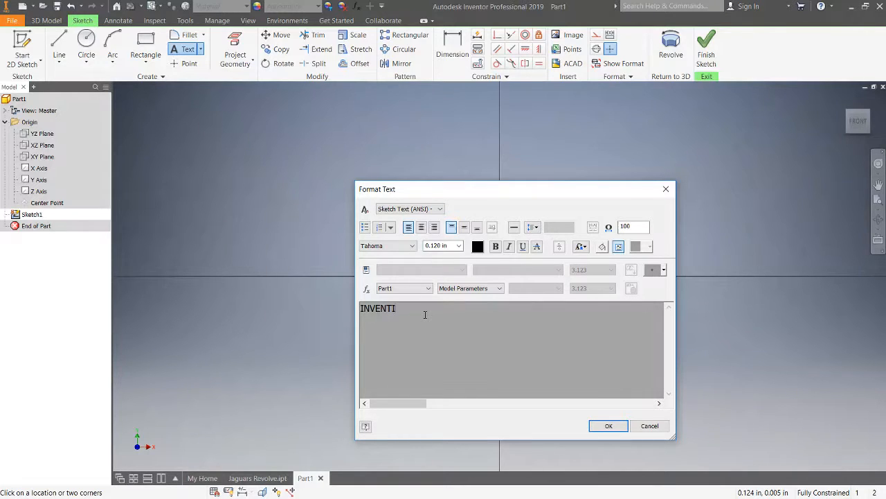
type("OR")
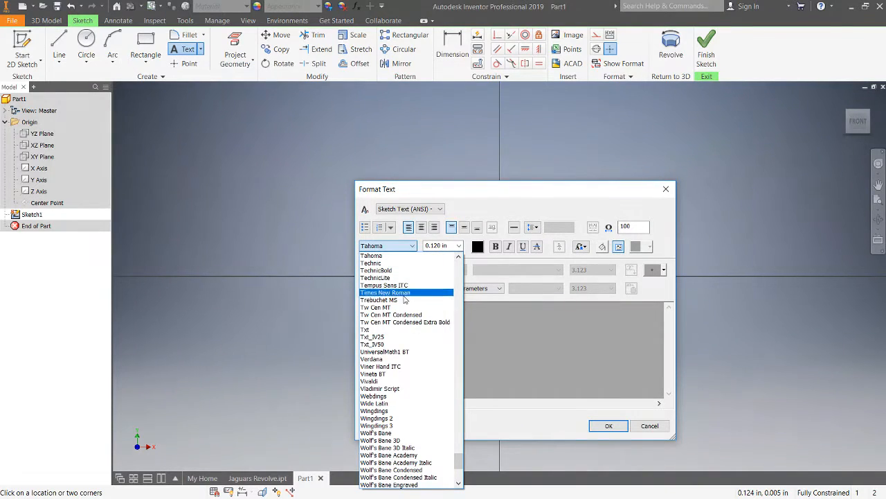
- Format the INVENTOR text in the Xenon Demon font at 0.5 in, coloured red, and place it
scroll("down", 3)
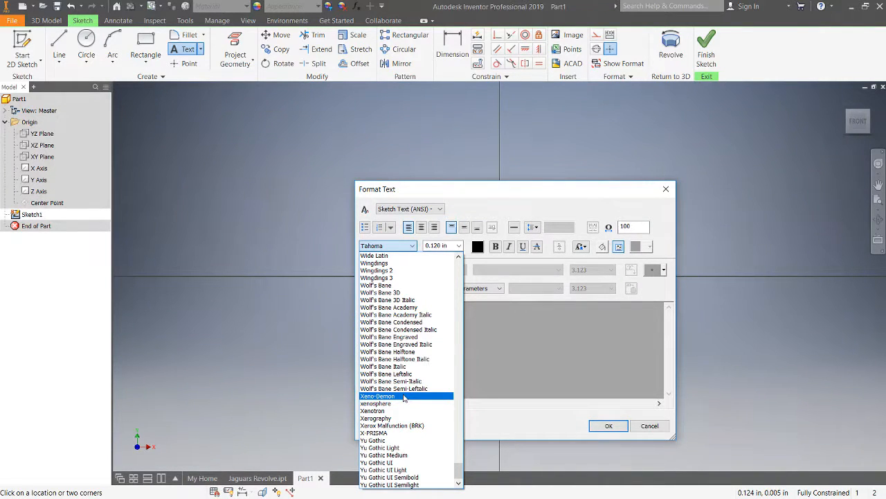
left_click(376, 396)
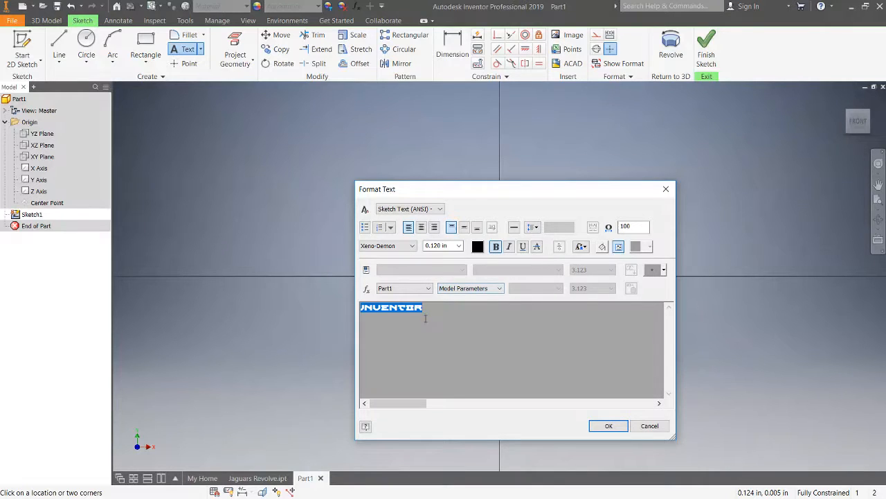
triple_click(441, 246)
type(".5")
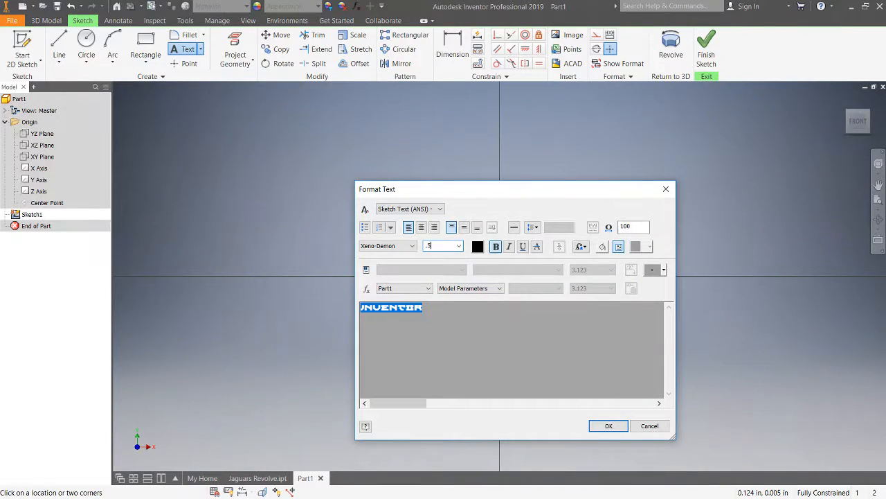
mouse_move(459, 271)
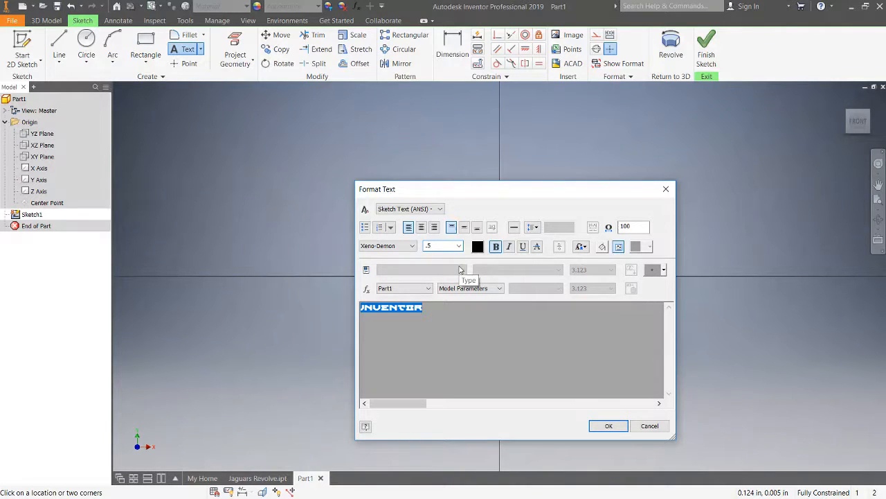
mouse_move(405, 299)
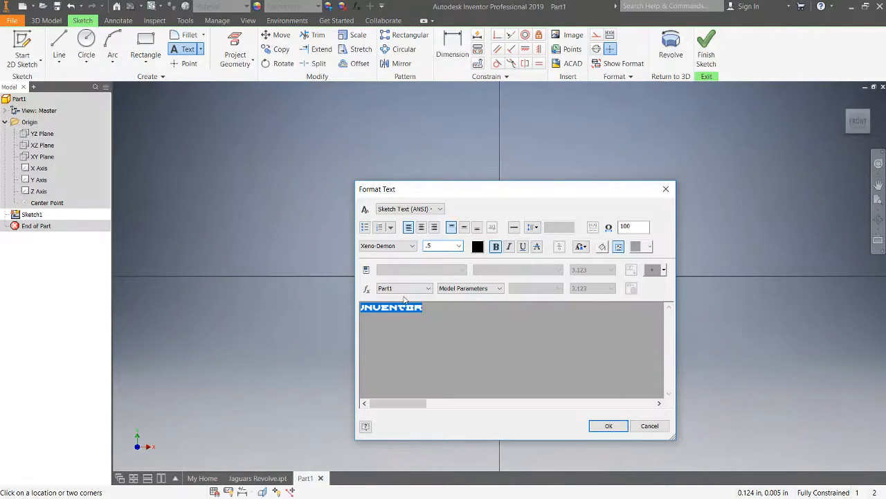
mouse_move(496, 246)
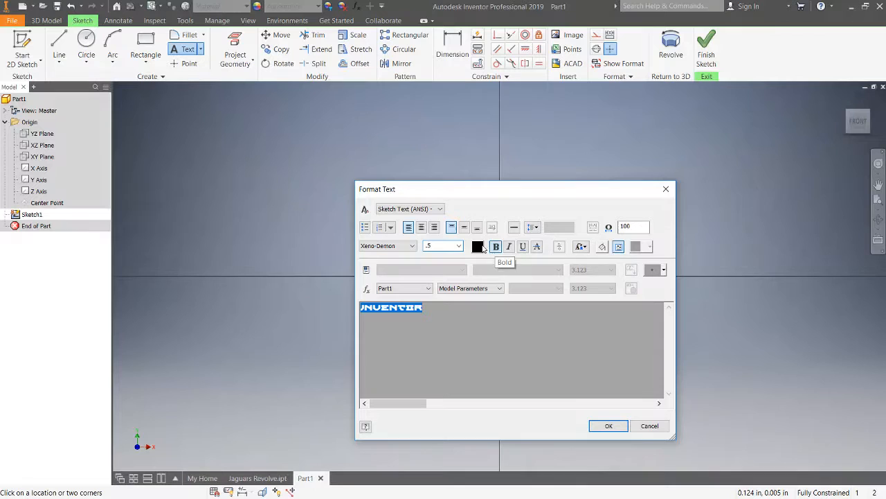
left_click(478, 247)
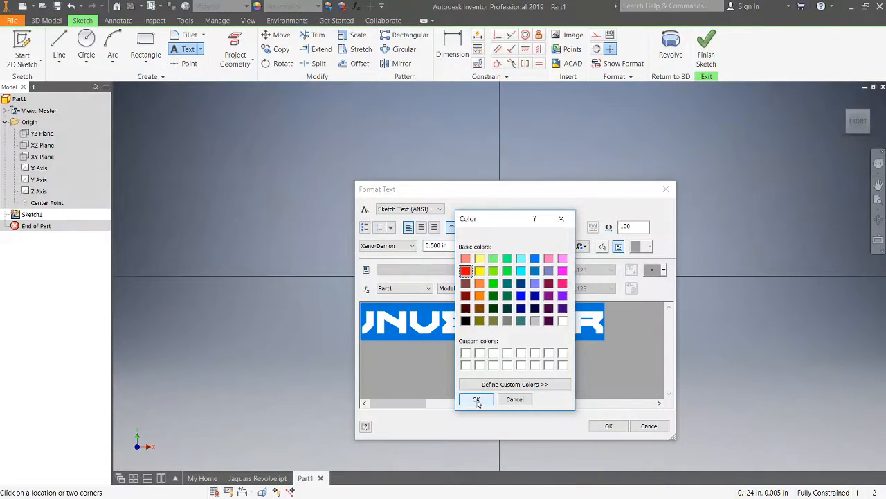
left_click(476, 399)
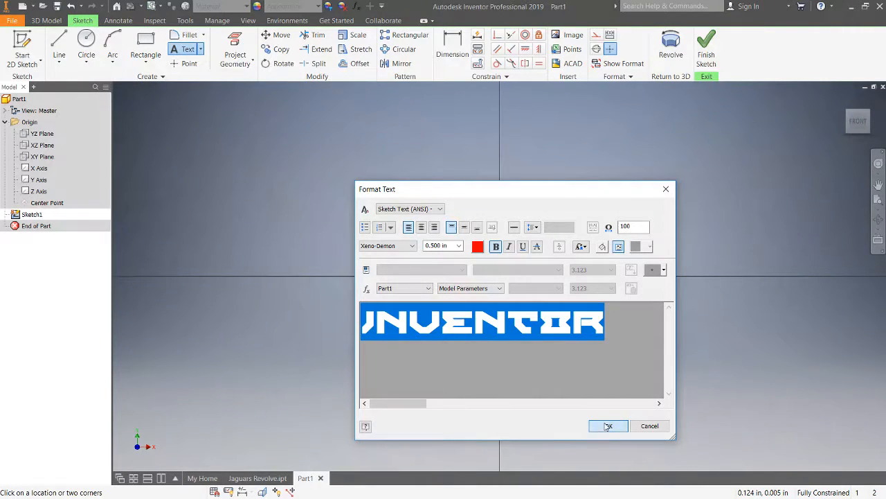
left_click(608, 426)
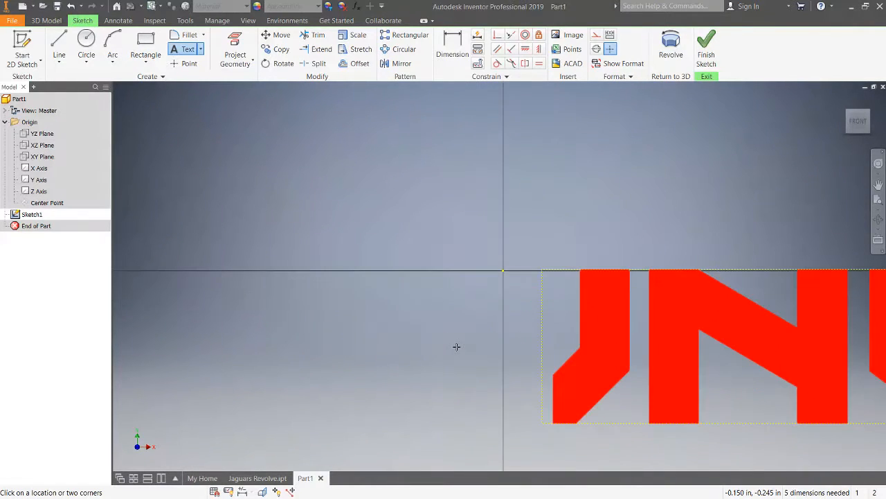
mouse_move(541, 268)
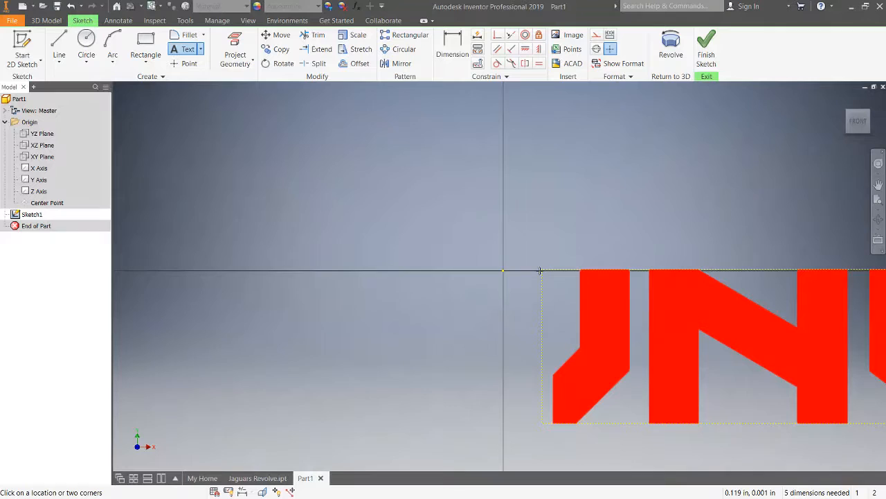
mouse_move(533, 270)
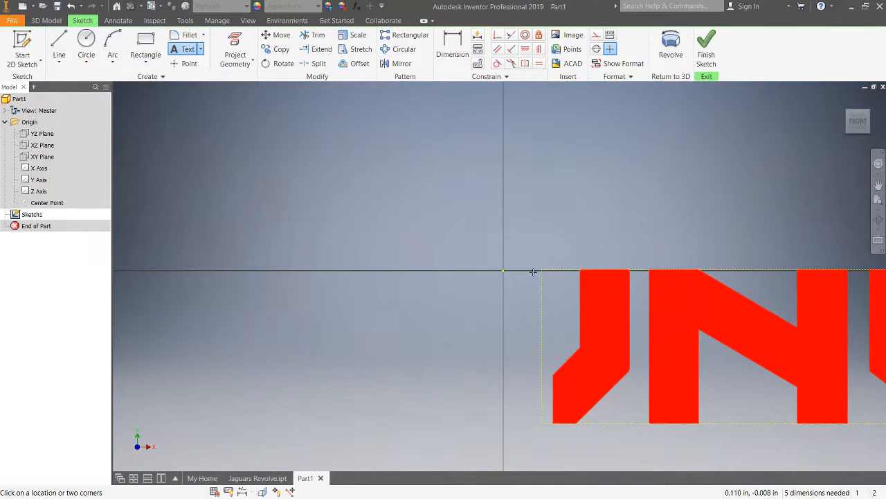
mouse_move(557, 285)
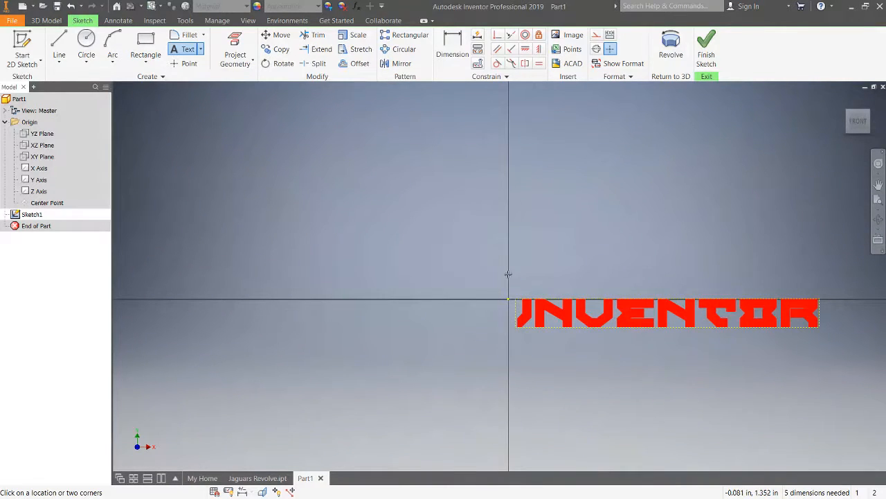
mouse_move(182, 131)
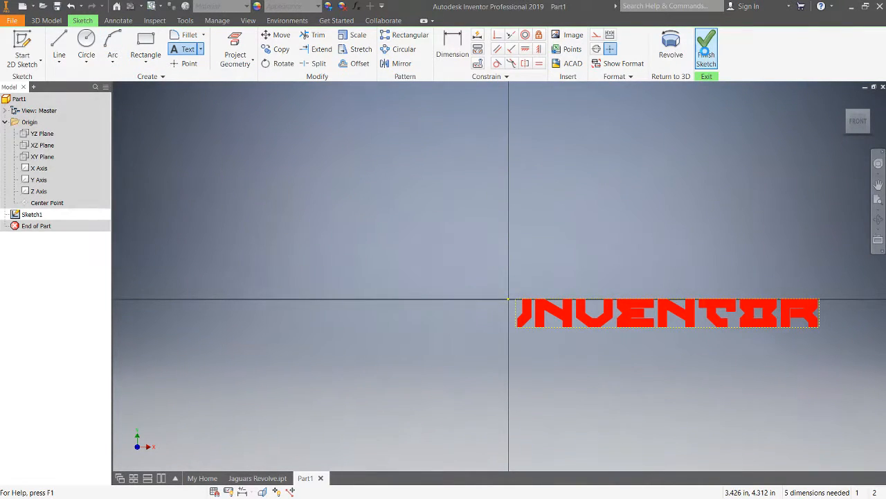
- Finish the text sketch and return to the 3D model
left_click(706, 52)
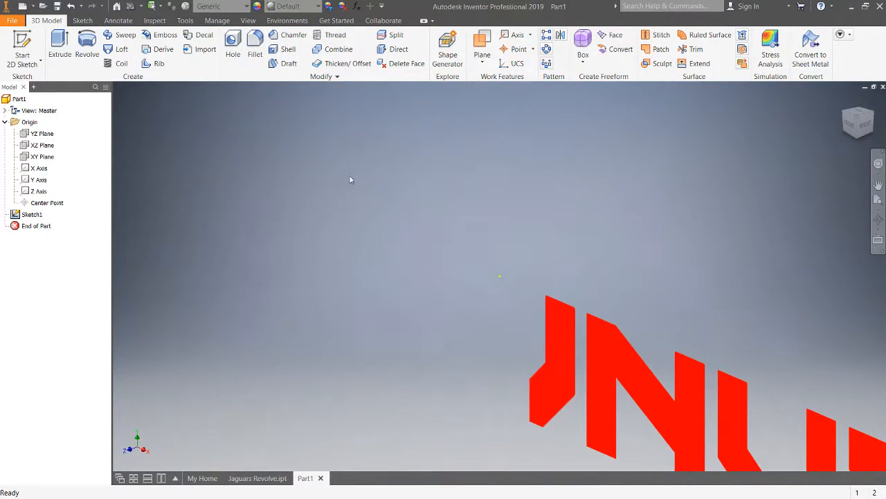
- Revolve the INVENTOR sketch profile about the Y axis, previewing a full turn
left_click(86, 54)
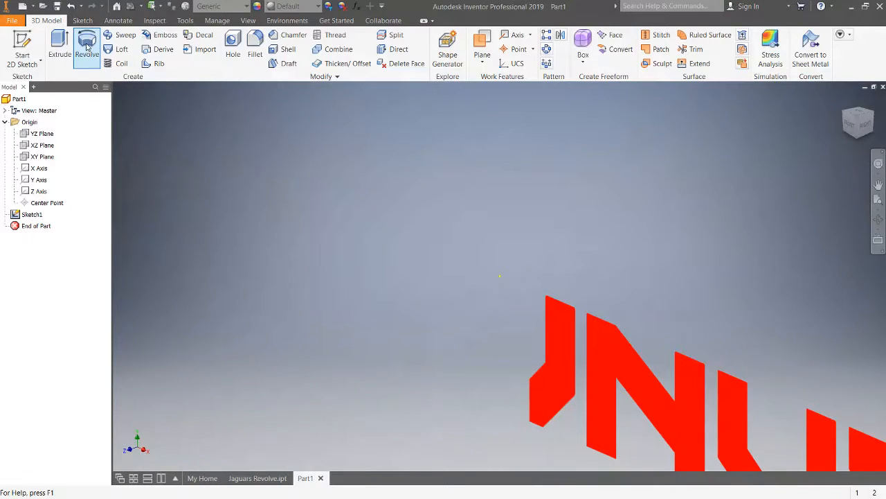
left_click(86, 48)
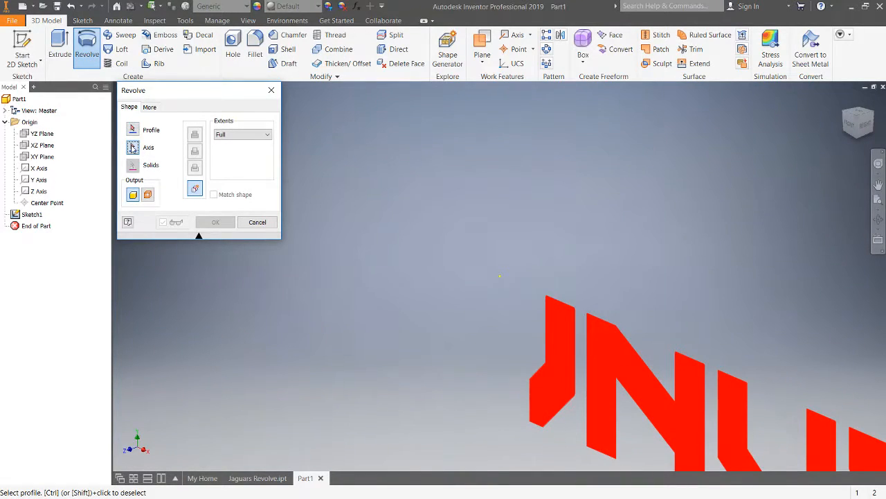
left_click(39, 180)
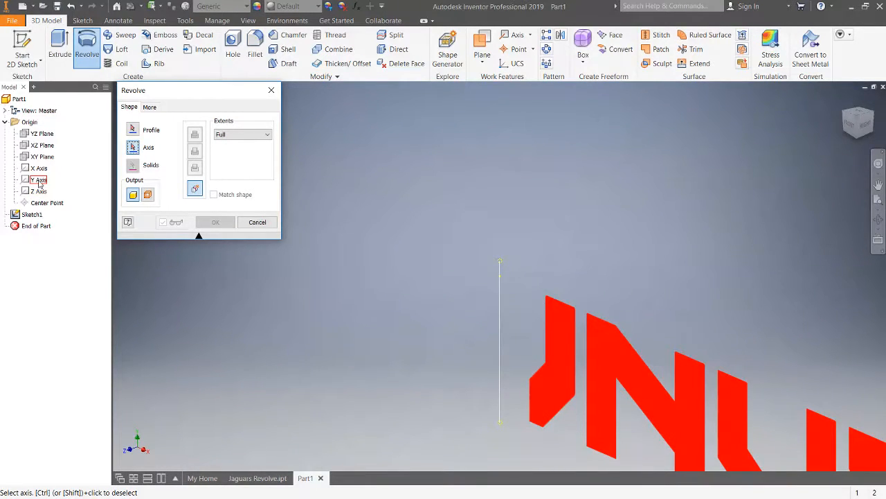
left_click(38, 179)
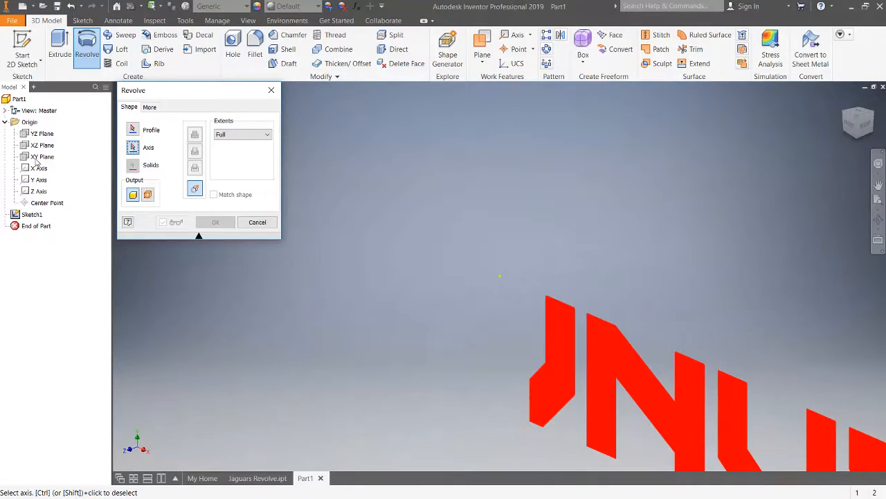
left_click(39, 180)
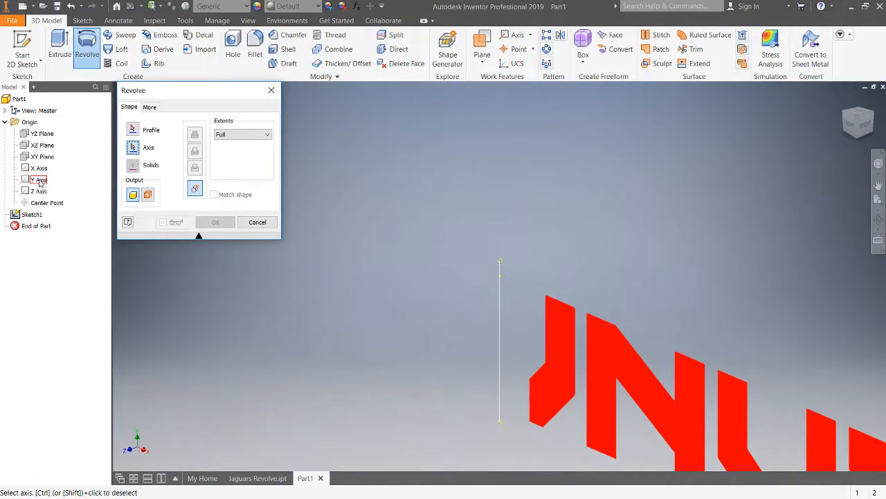
left_click(39, 180)
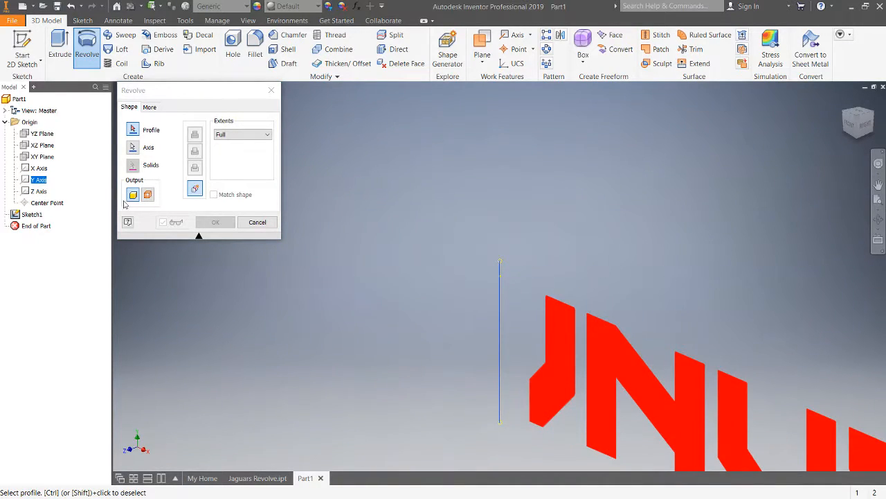
mouse_move(175, 202)
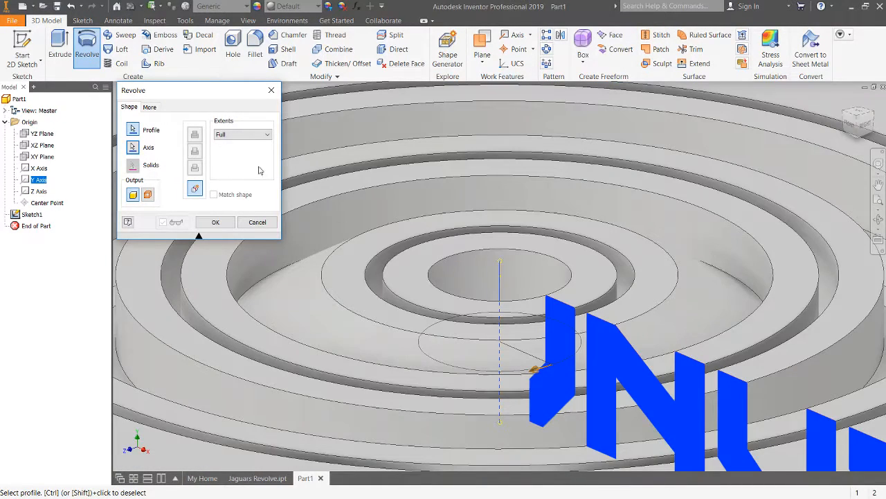
mouse_move(219, 125)
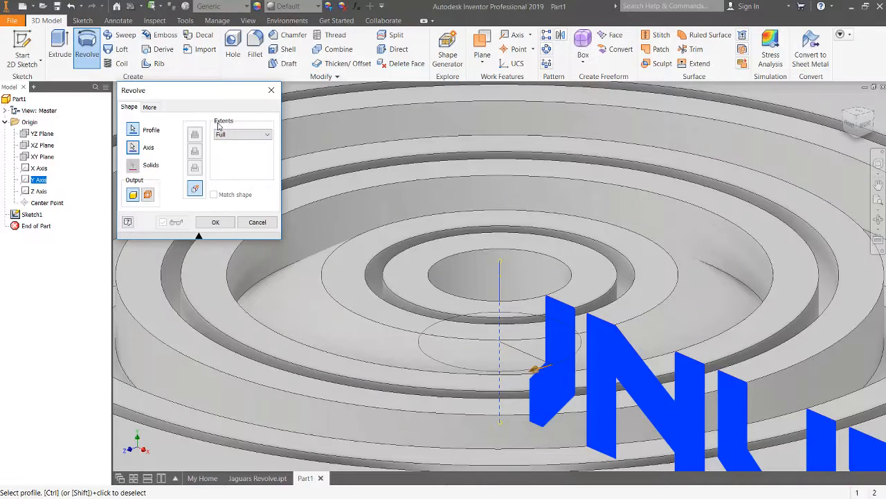
mouse_move(223, 128)
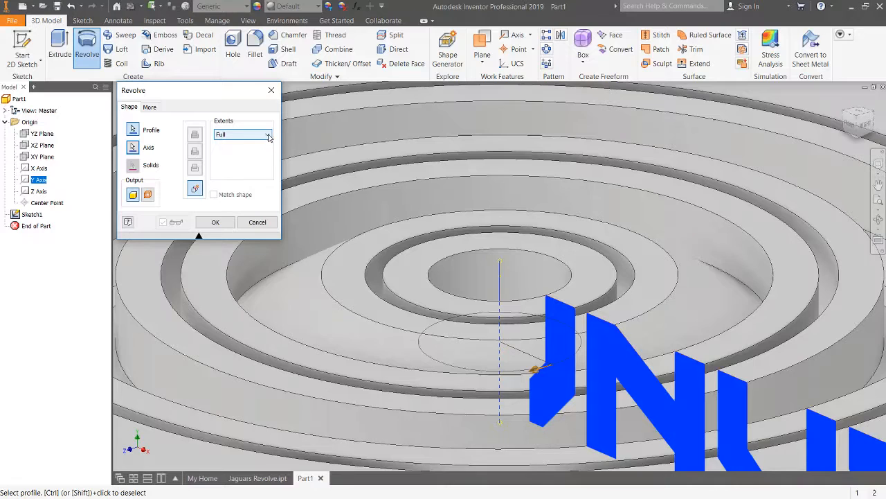
- Set the revolve extent to a 15° symmetric angle and create Revolution1
left_click(265, 134)
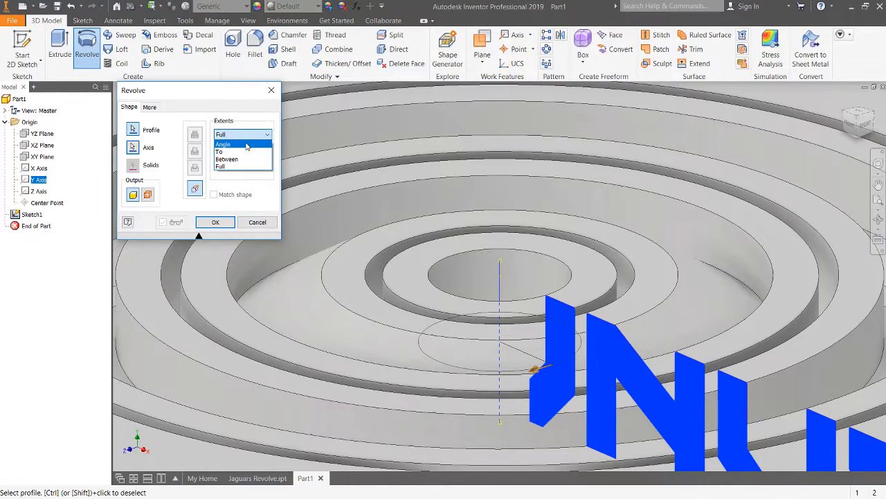
left_click(223, 143)
type("5")
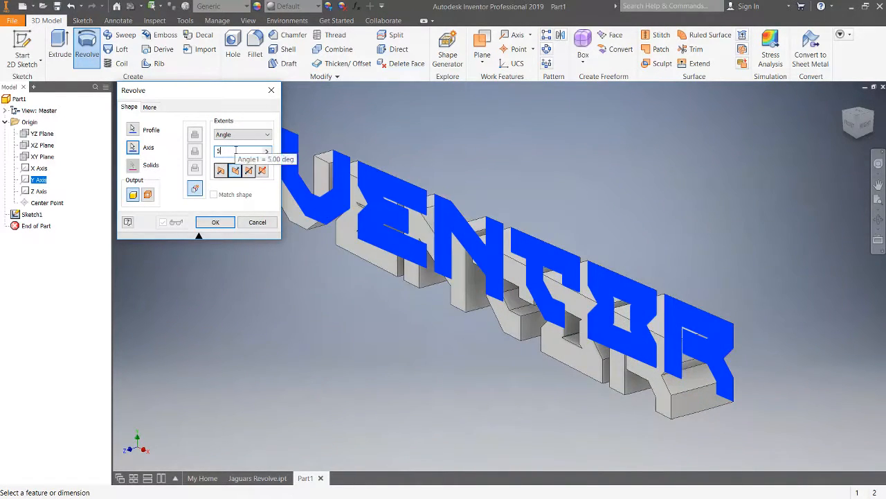
type("15")
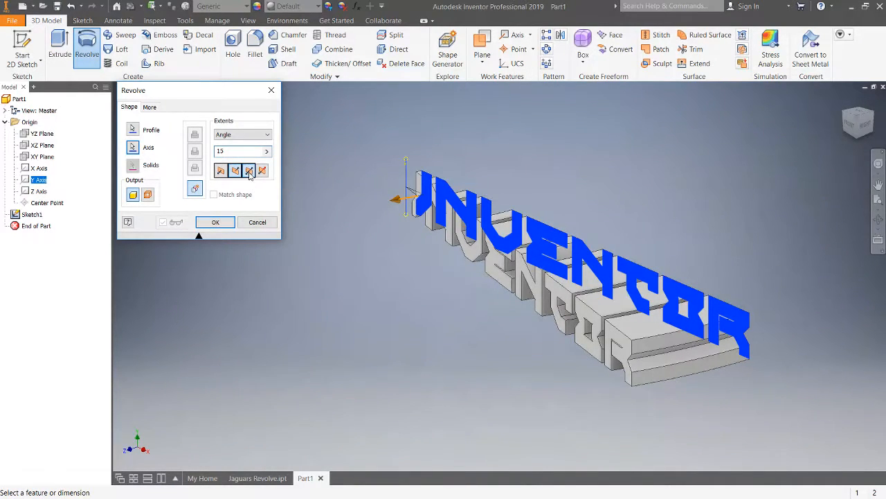
left_click(249, 171)
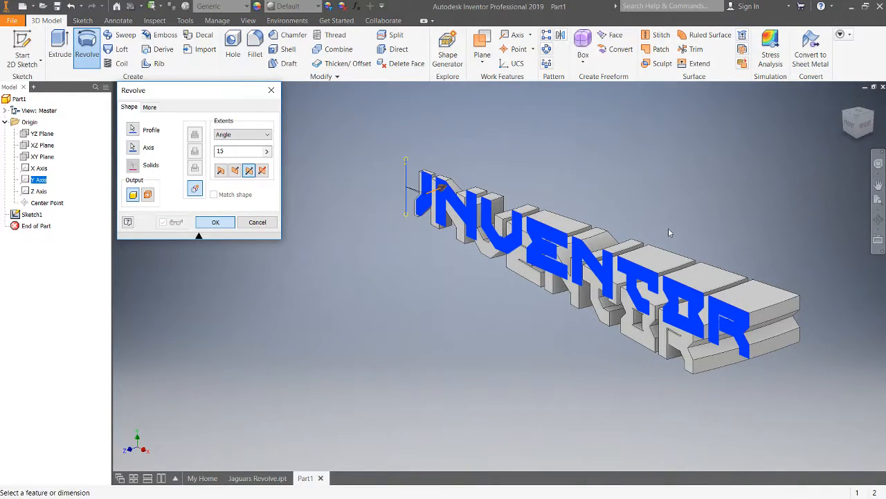
left_click(216, 222)
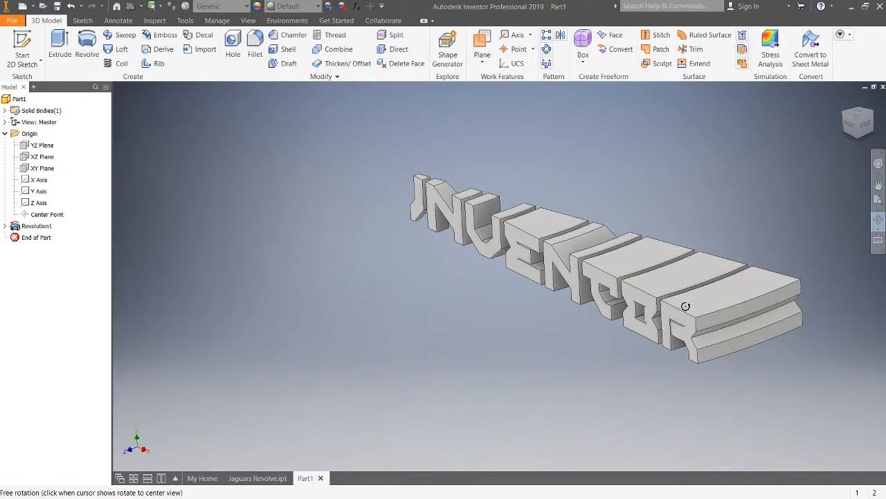
left_click_drag(685, 306, 742, 328)
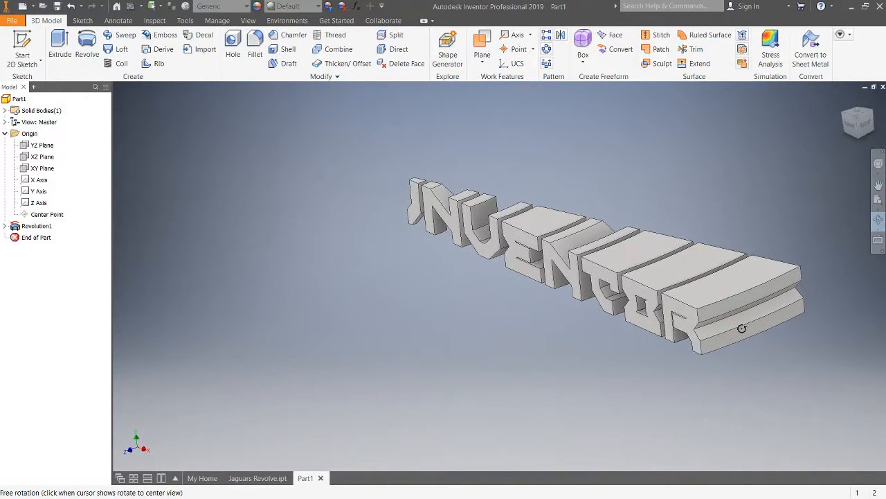
left_click_drag(743, 327, 592, 280)
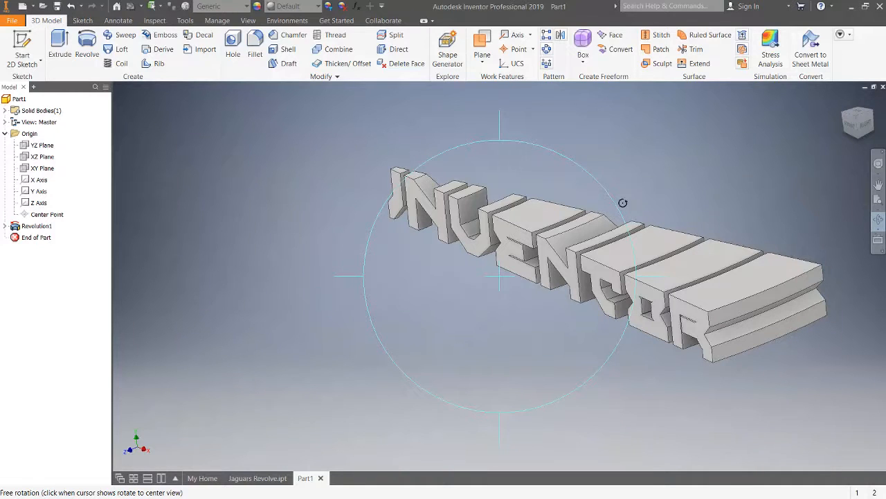
mouse_move(583, 229)
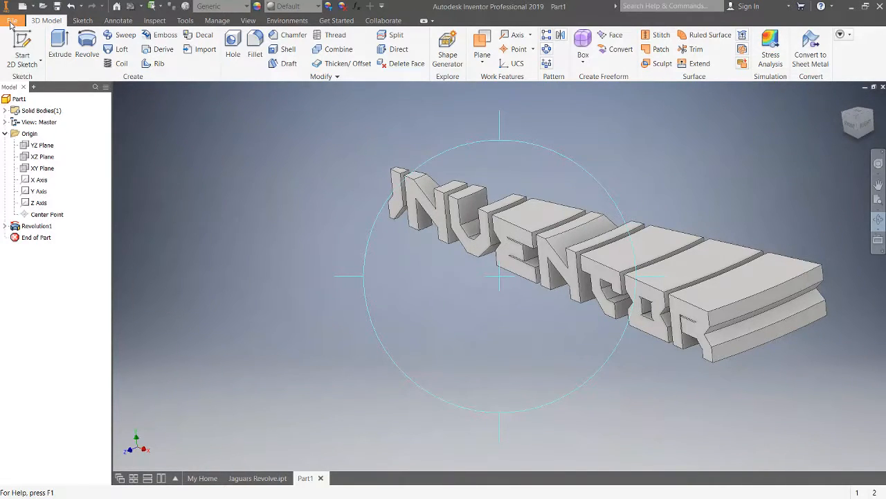
- Export the part via File > Export > CAD Format, bringing up the OBJ save dialog
left_click(11, 21)
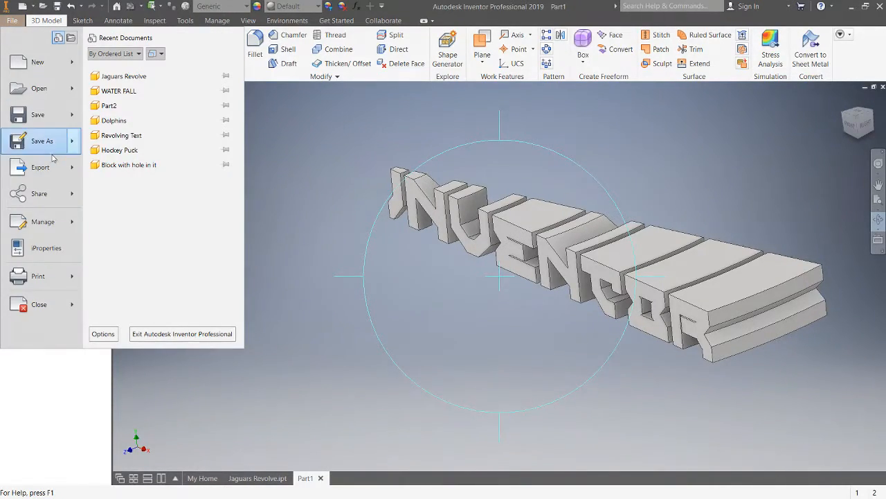
left_click(41, 166)
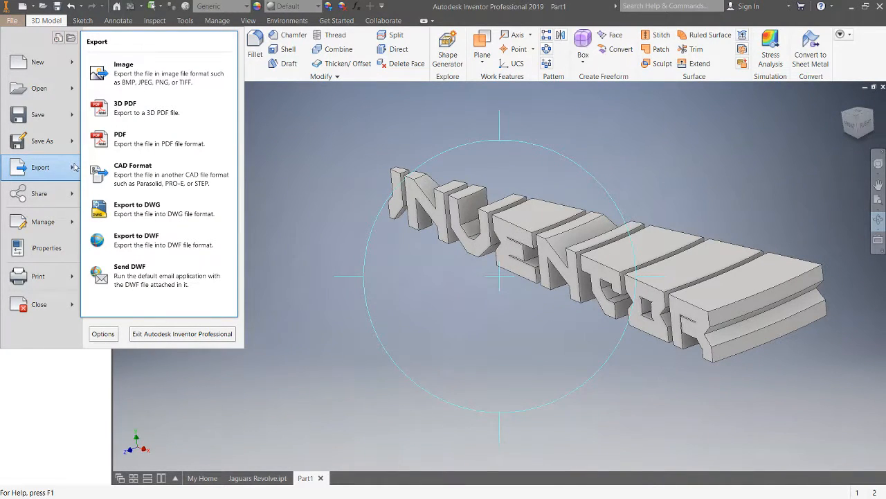
mouse_move(64, 163)
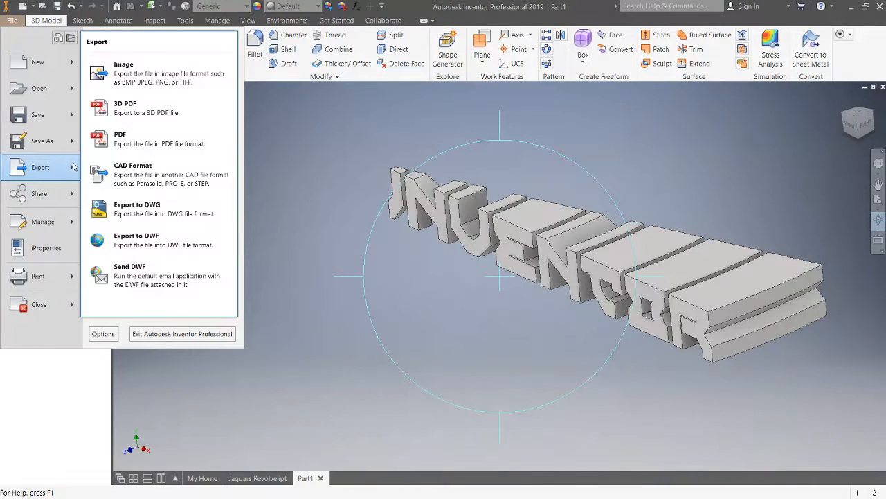
mouse_move(180, 174)
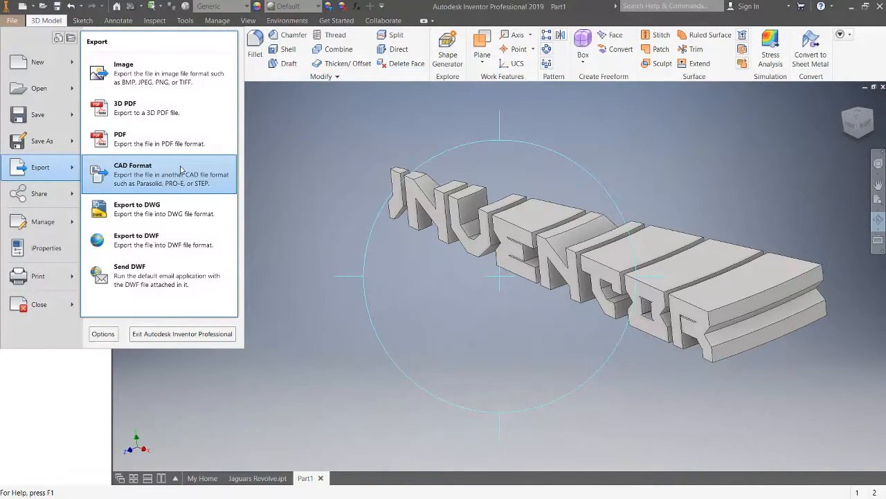
left_click(132, 173)
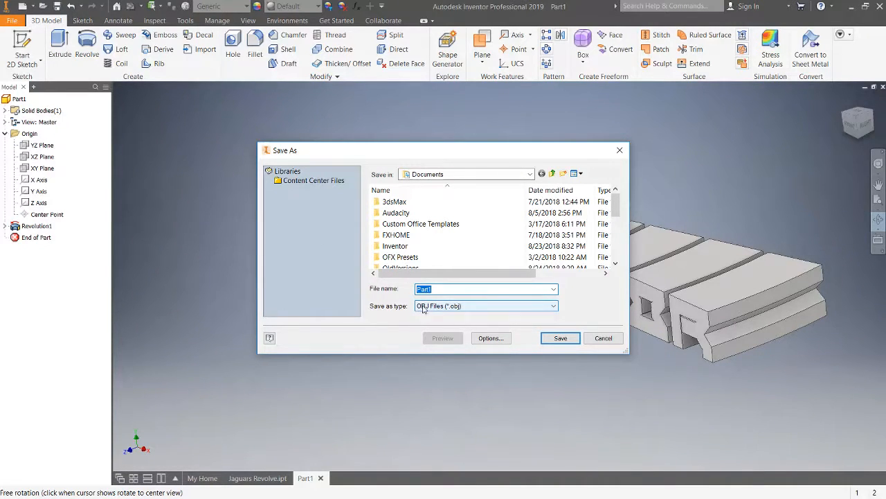
- Name the OBJ export file 'Inventor Revolved' in place of Part1
left_click(454, 289)
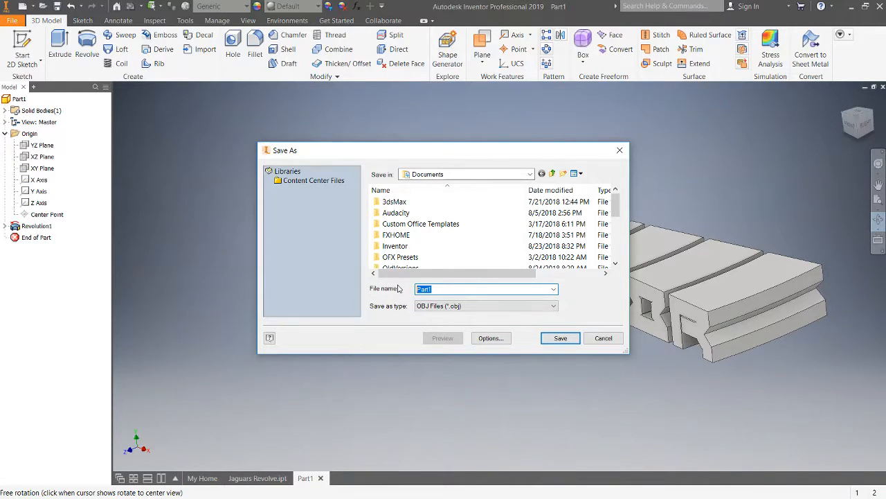
type("Inventor")
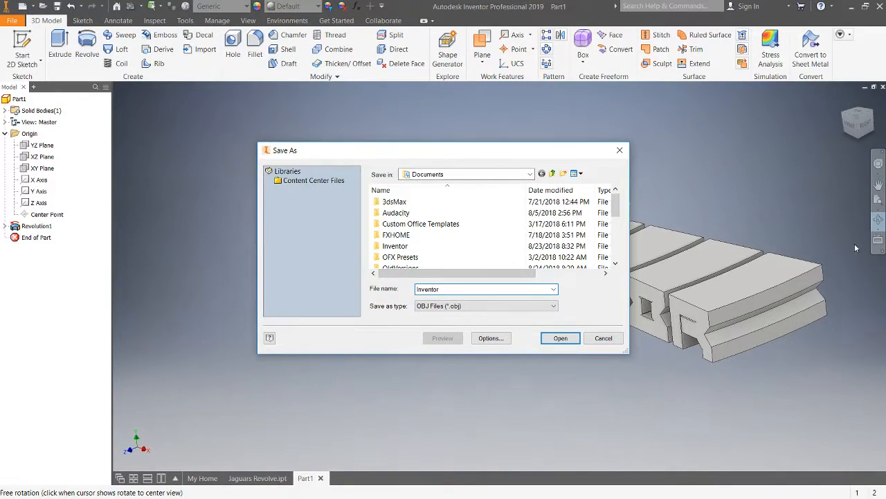
type("Revo")
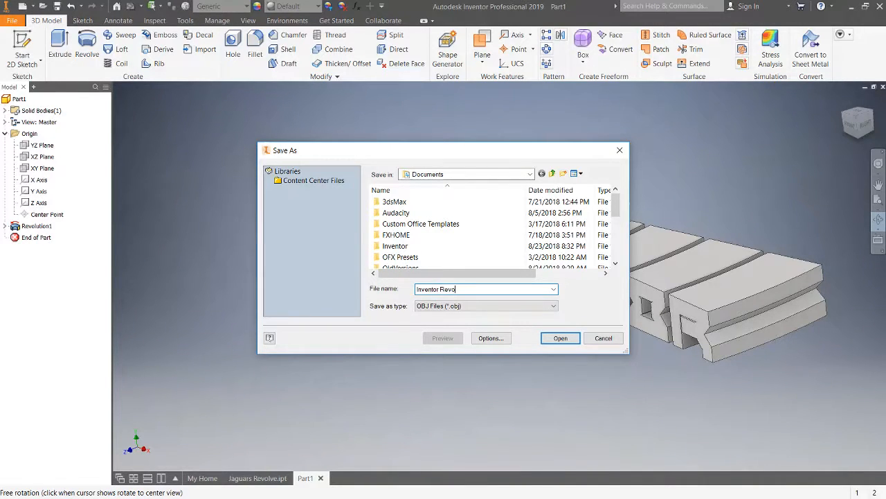
type("lved")
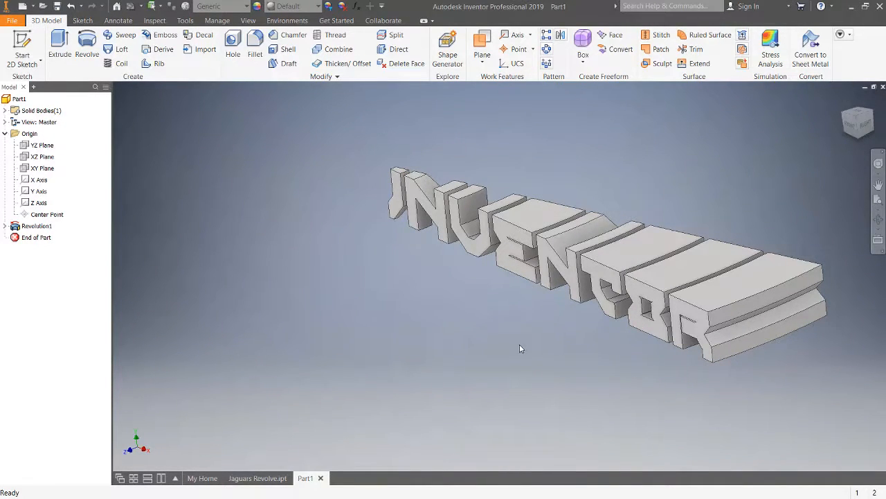
mouse_move(404, 369)
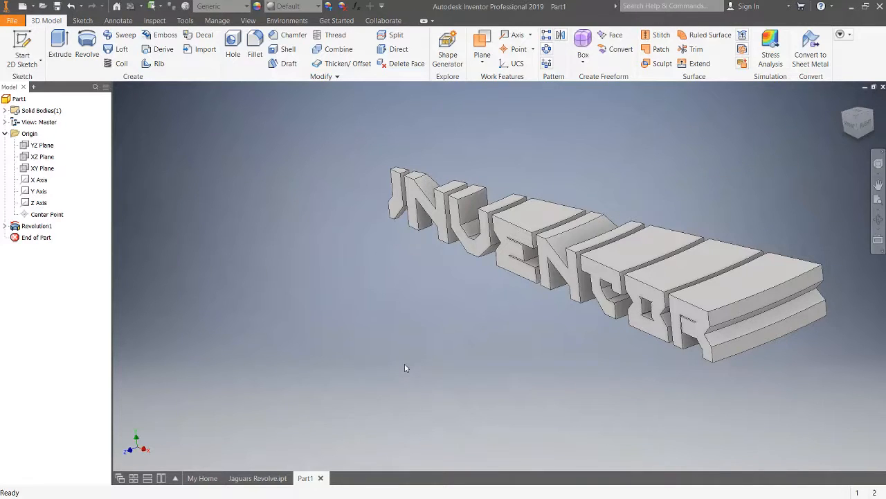
mouse_move(372, 285)
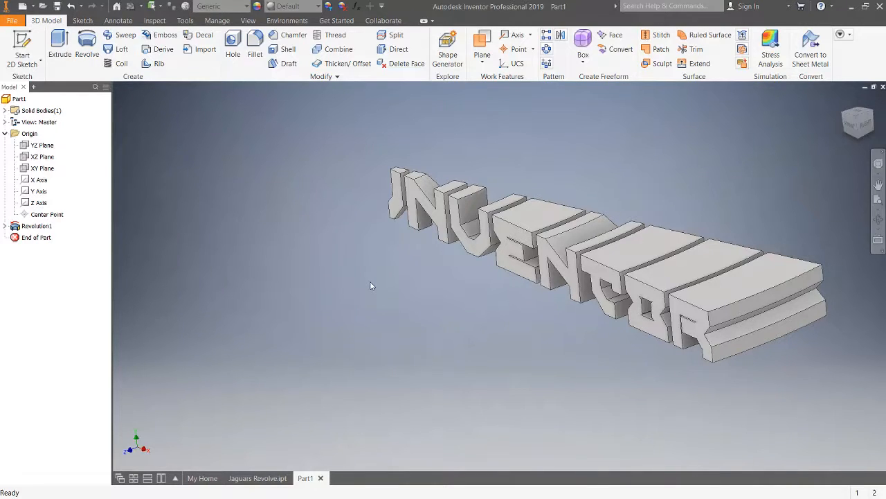
mouse_move(374, 235)
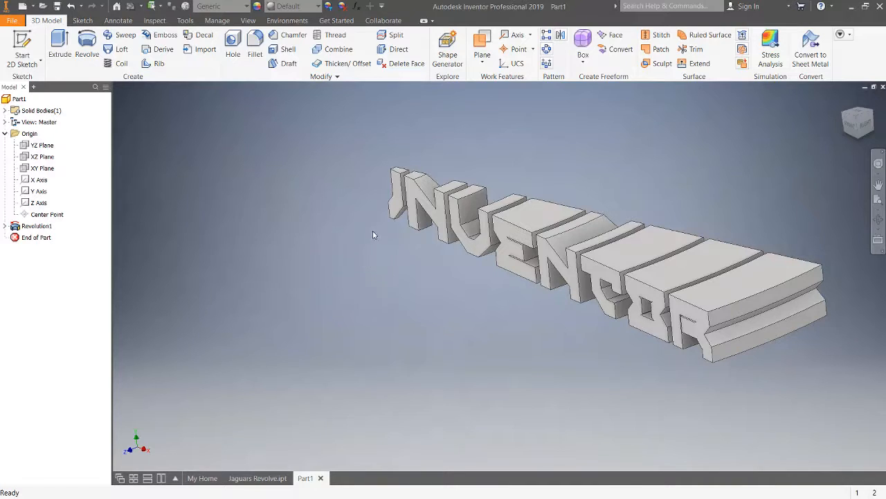